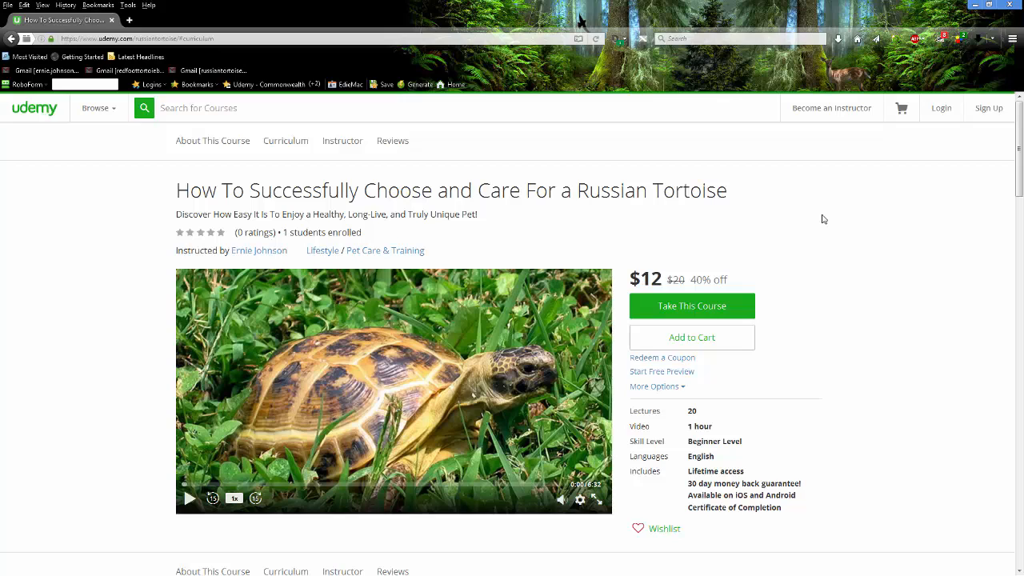
mouse_move(499, 209)
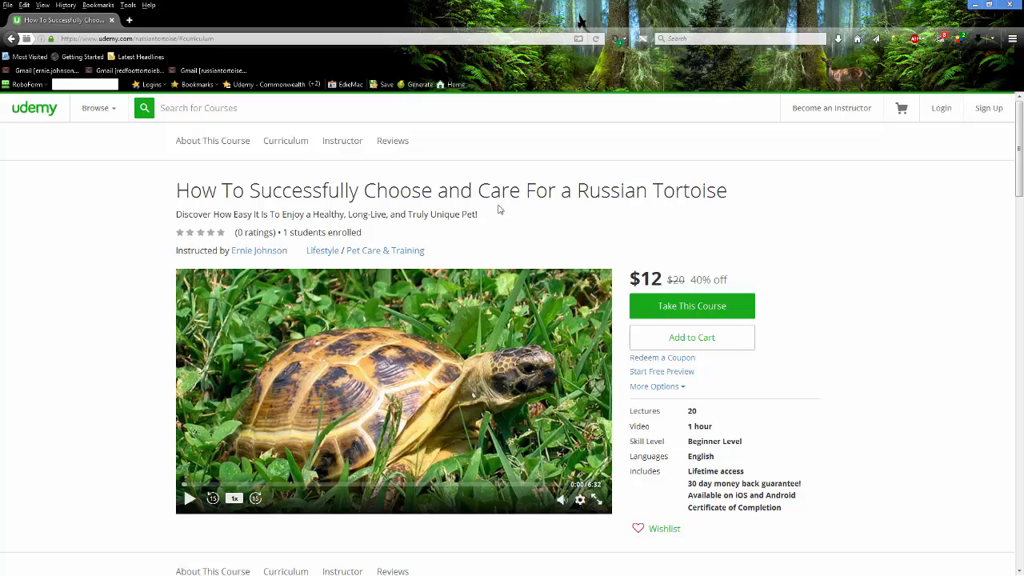
- Scroll past the requirements to the Curriculum, through habitat, pens, diet, hibernation, health and breeding sections
left_click(580, 498)
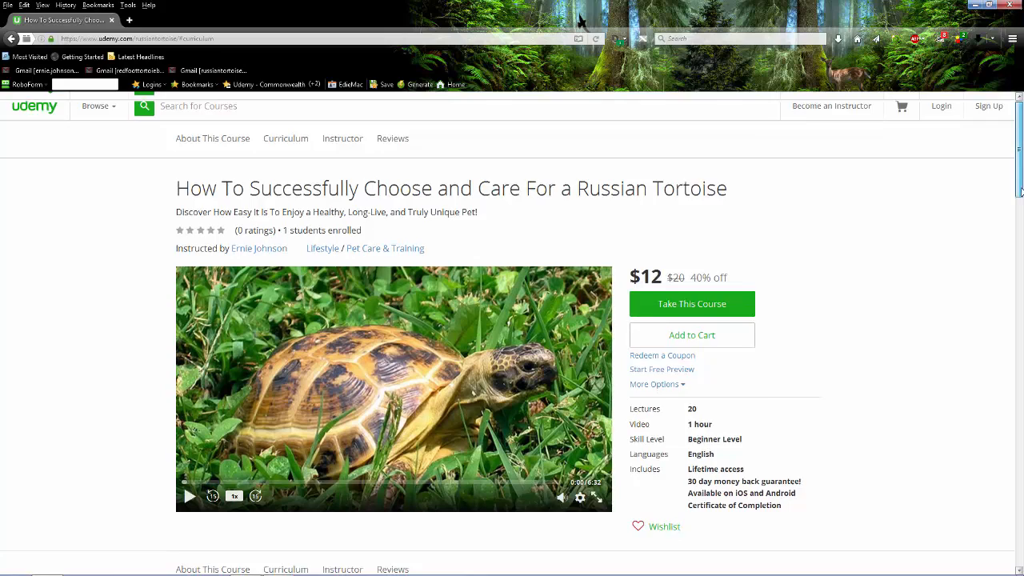
scroll("down", 3)
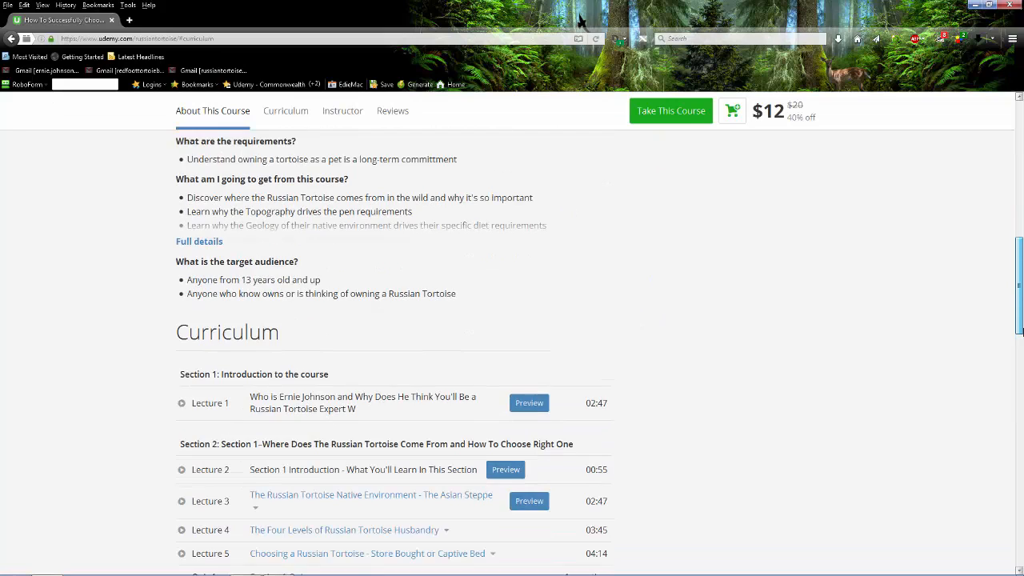
scroll("down", 3)
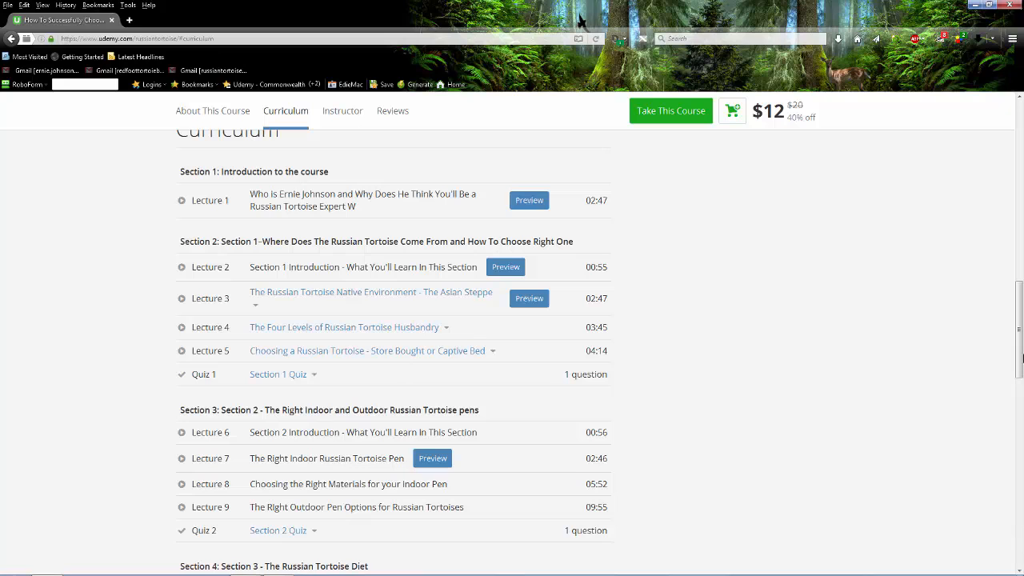
scroll("down", 3)
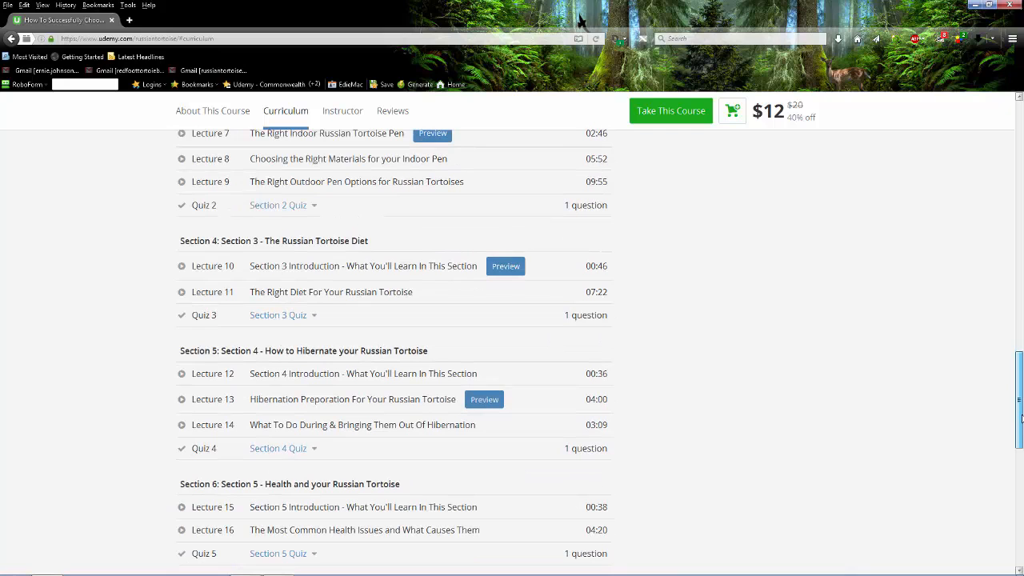
scroll("down", 3)
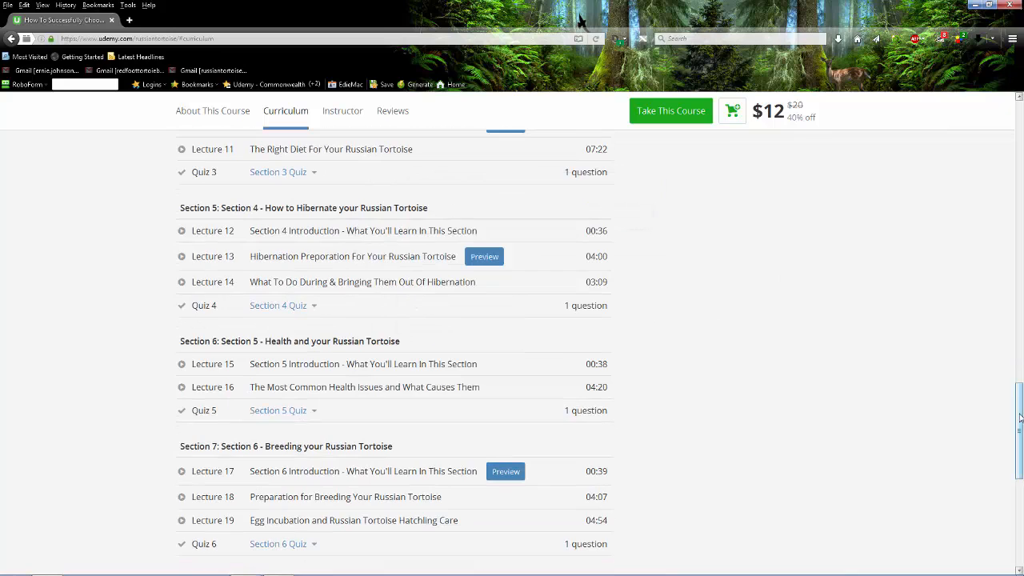
scroll("down", 3)
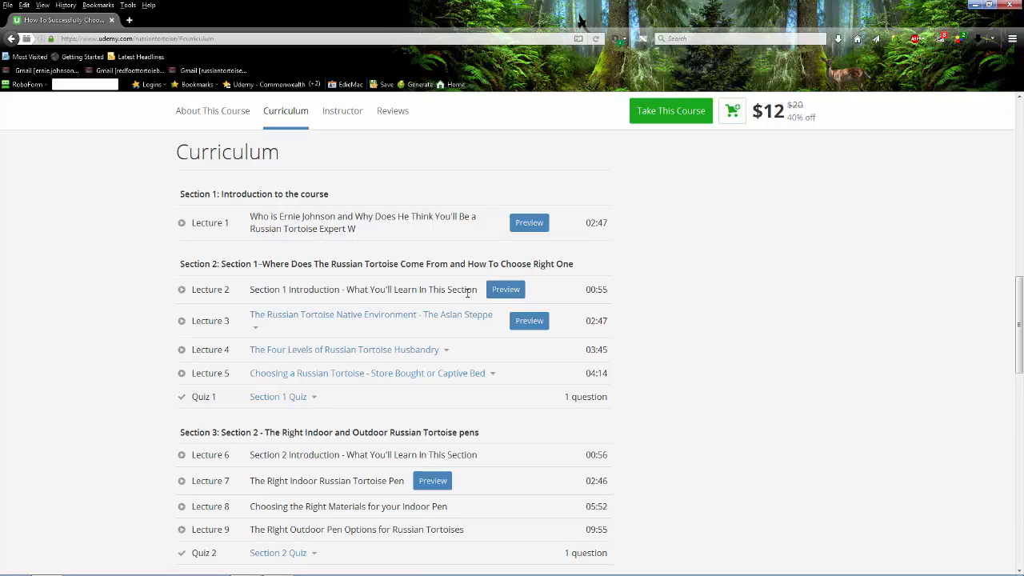
mouse_move(292, 322)
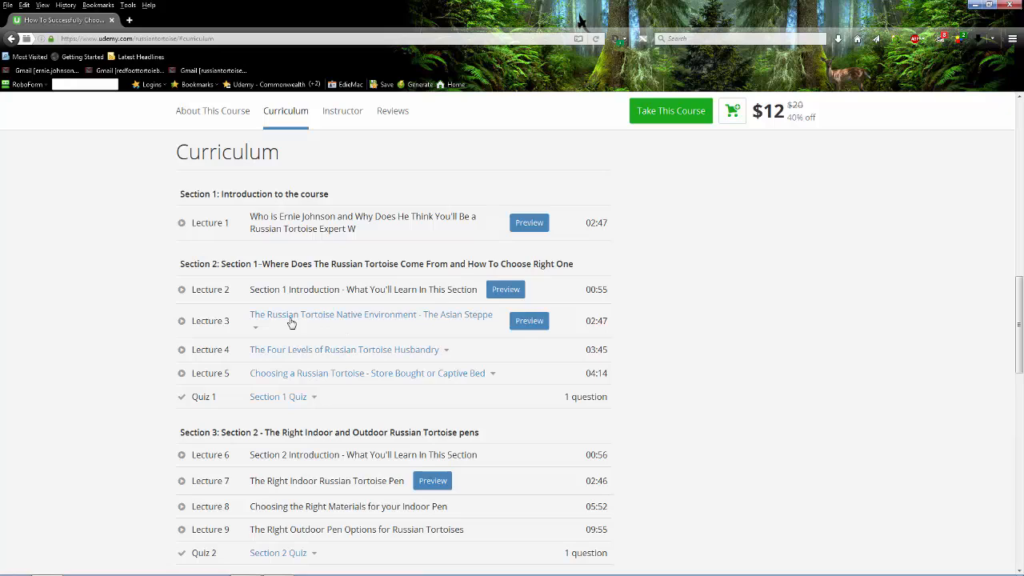
mouse_move(274, 357)
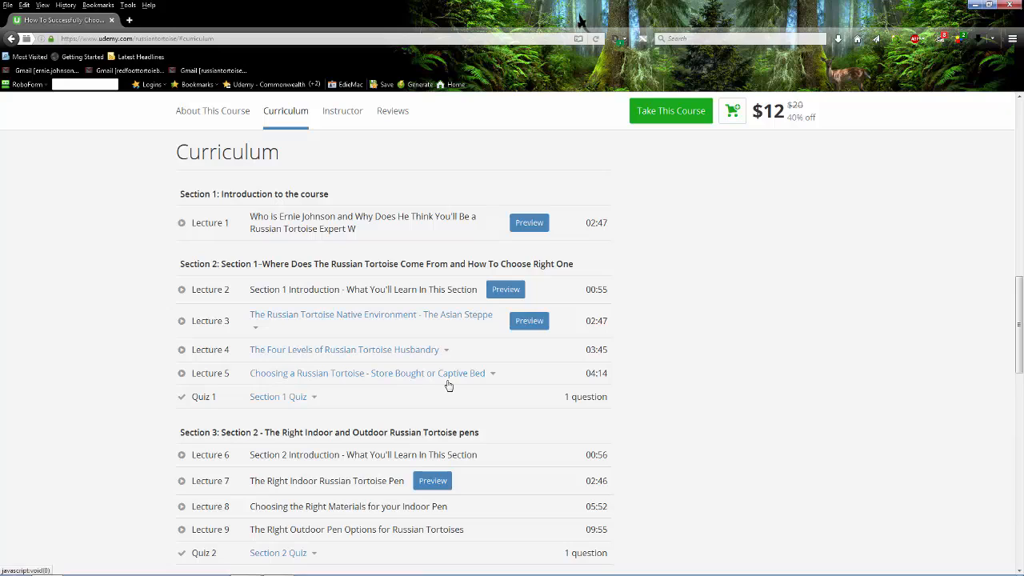
- Return to the curriculum top showing the introduction, tortoise origins and pens sections
scroll("down", 3)
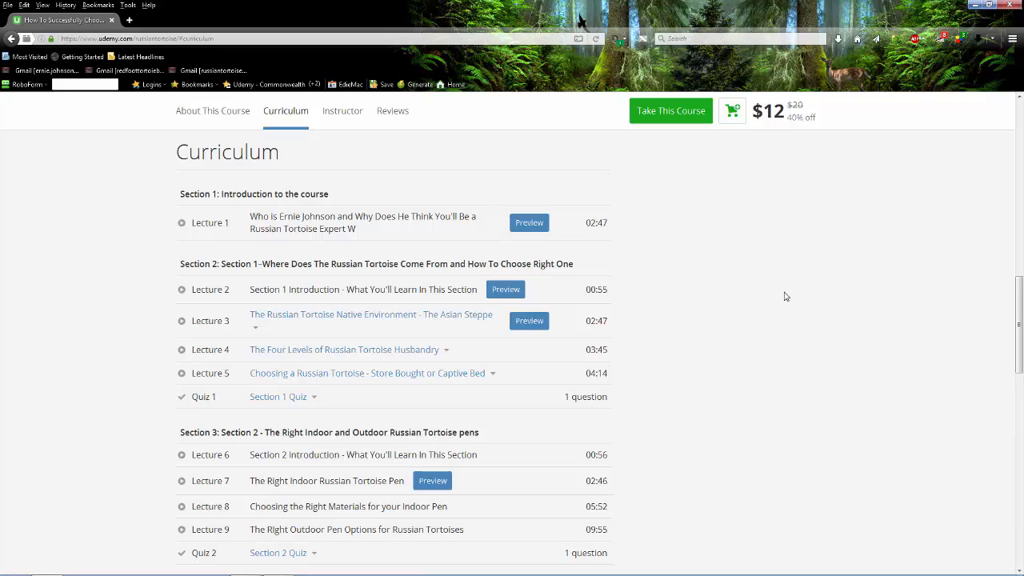
mouse_move(362, 330)
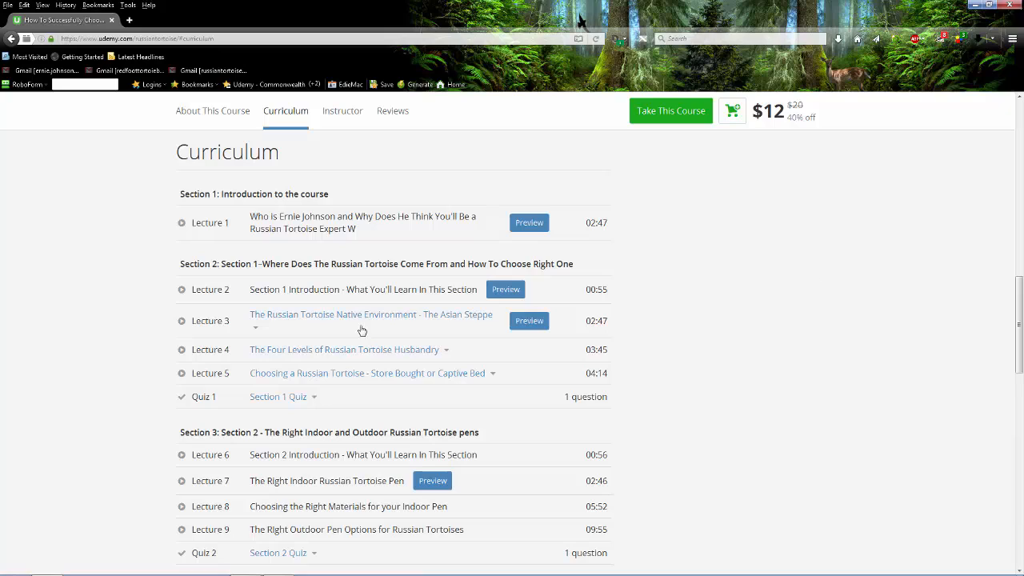
mouse_move(809, 282)
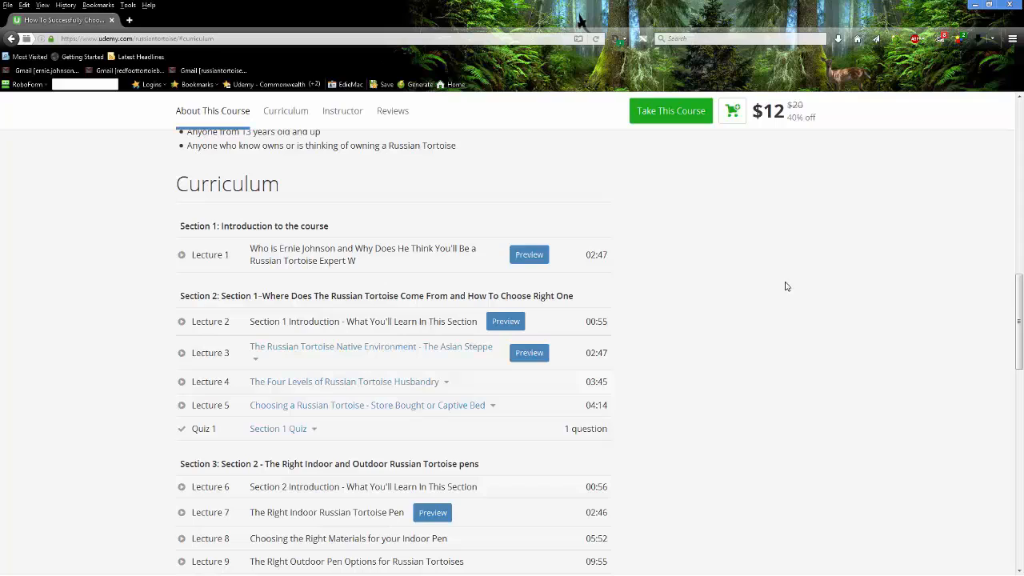
mouse_move(235, 246)
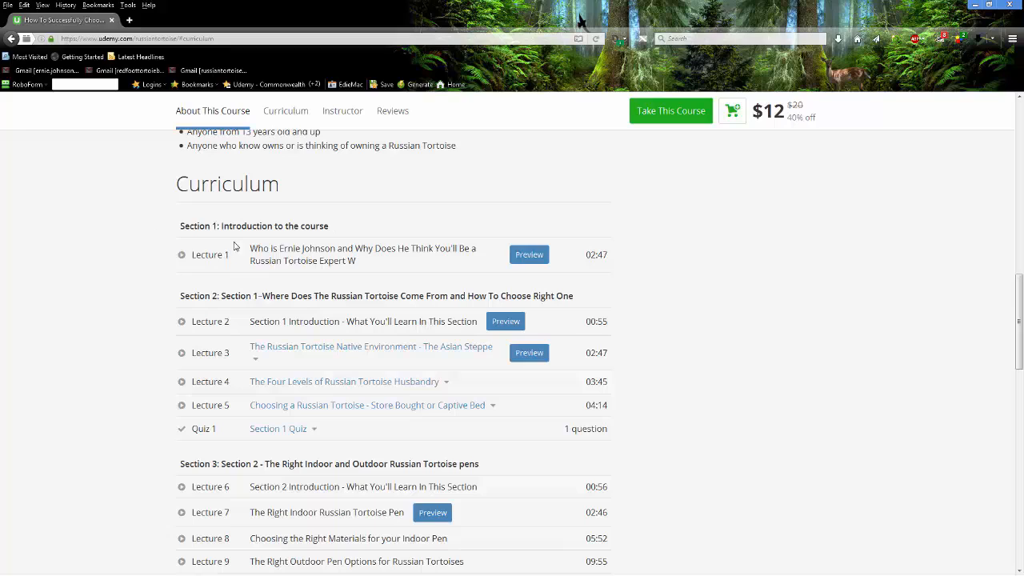
mouse_move(539, 227)
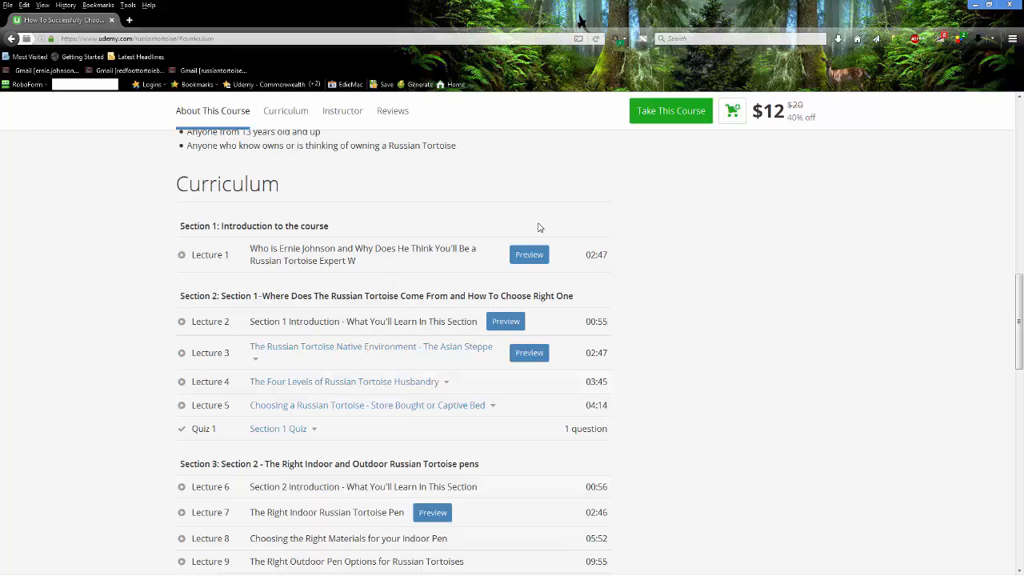
mouse_move(731, 288)
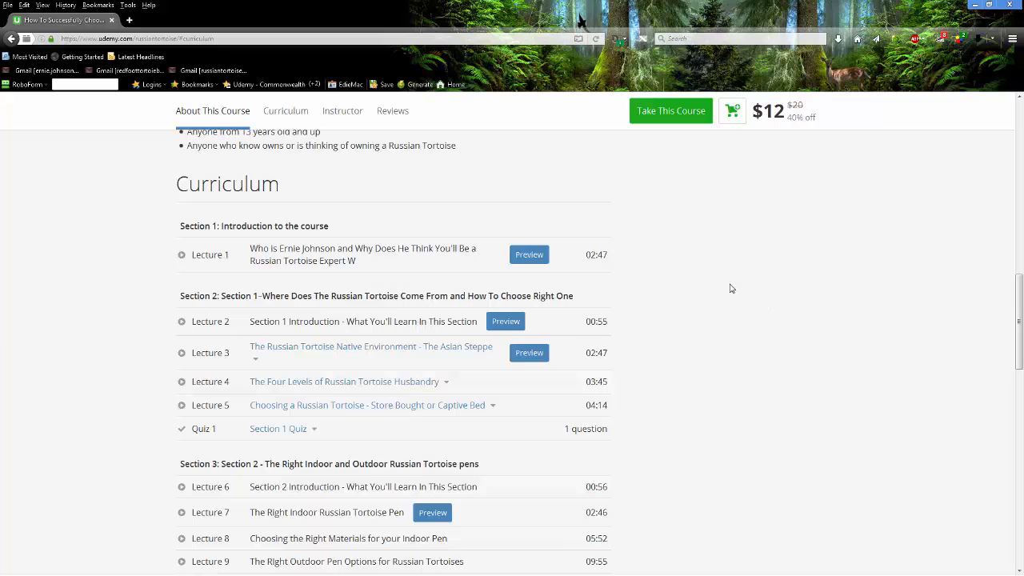
- Scroll the curriculum to the health section's common health issues lecture and Section 5 quiz
scroll("down", 3)
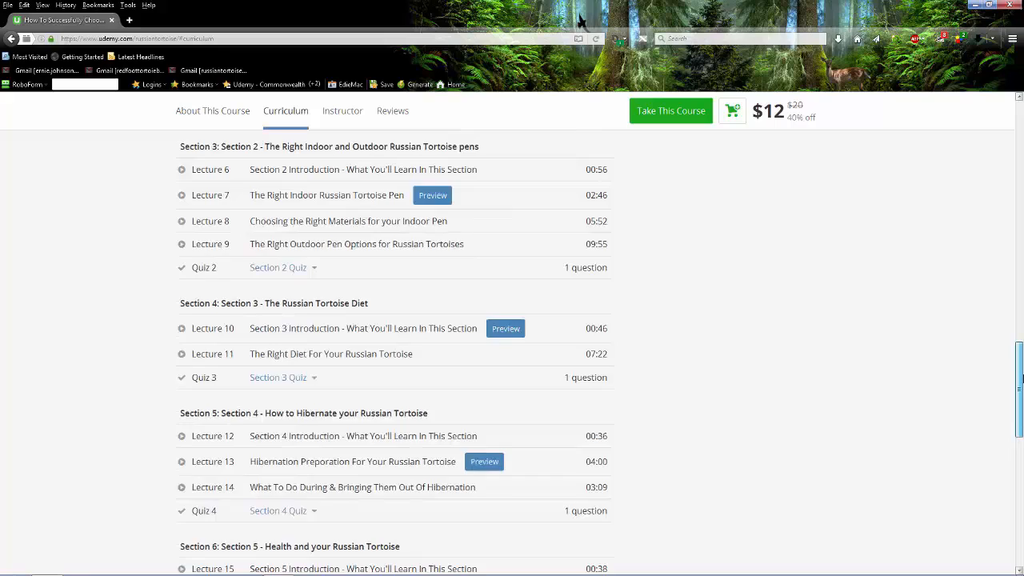
scroll("down", 3)
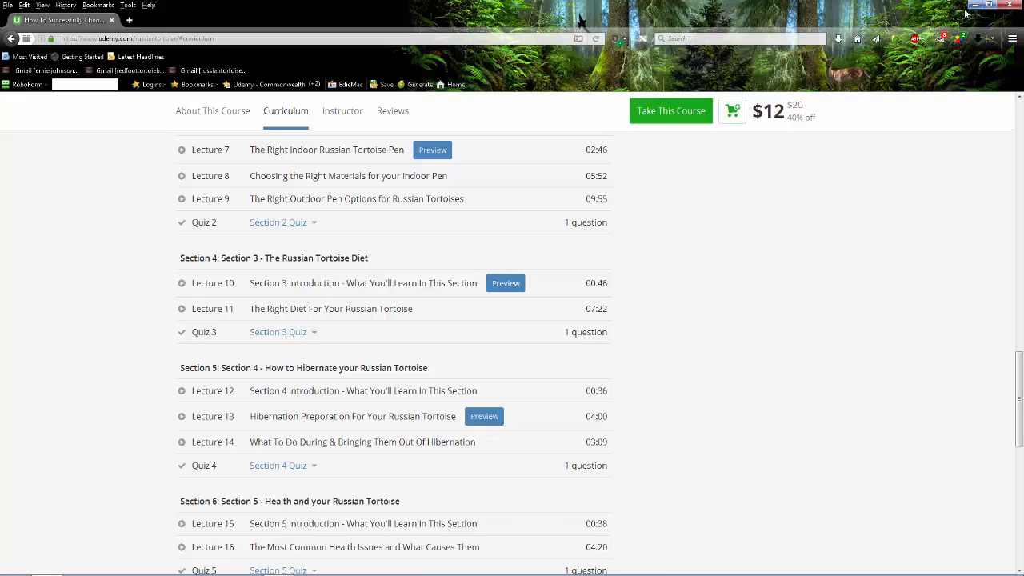
scroll("up", 3)
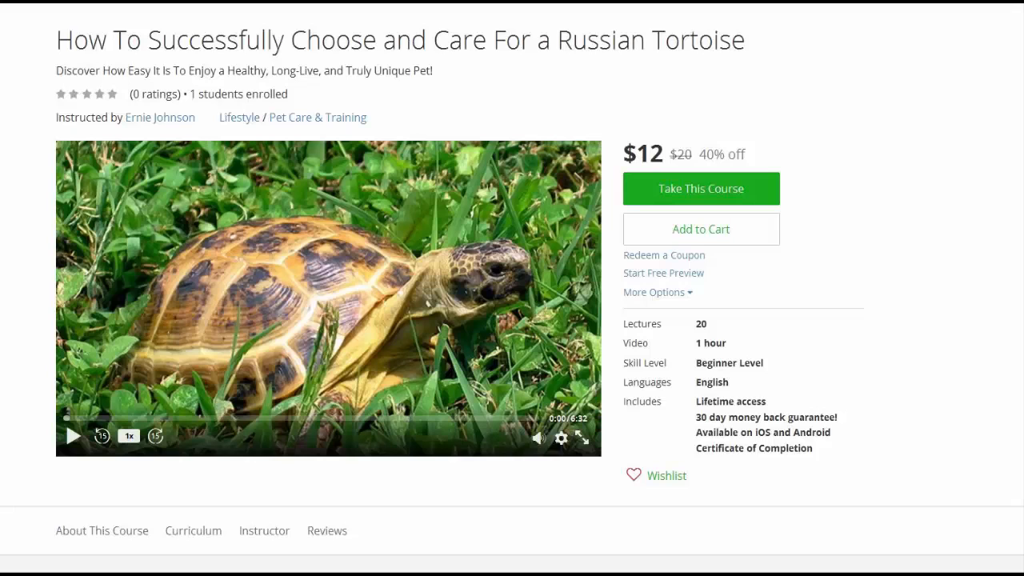